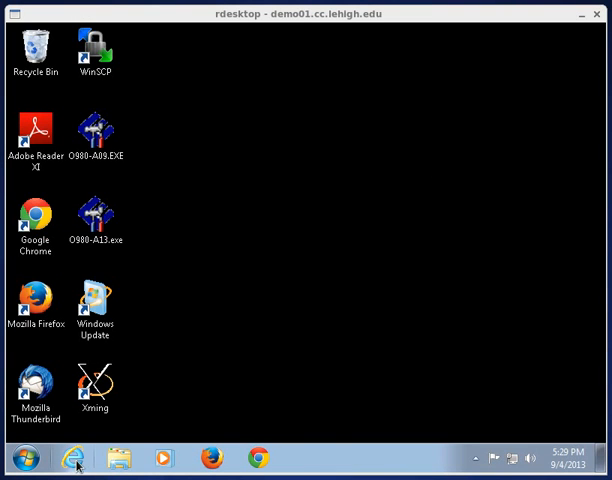
{"action": "left_click", "coordinate": [72, 458]}
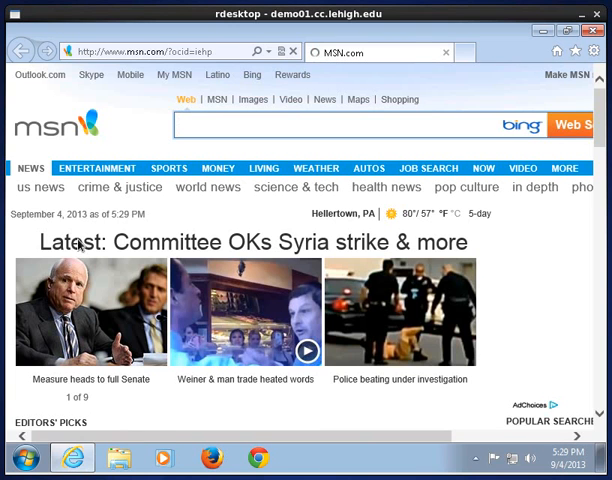
{"action": "left_click", "coordinate": [160, 51]}
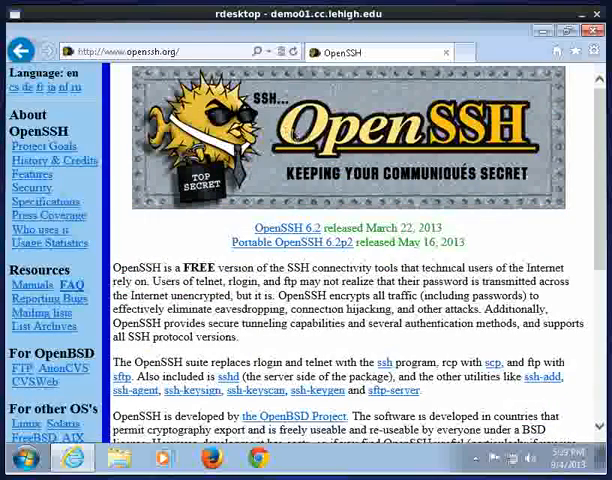
{"action": "scroll", "scroll_direction": "down", "scroll_amount": 3}
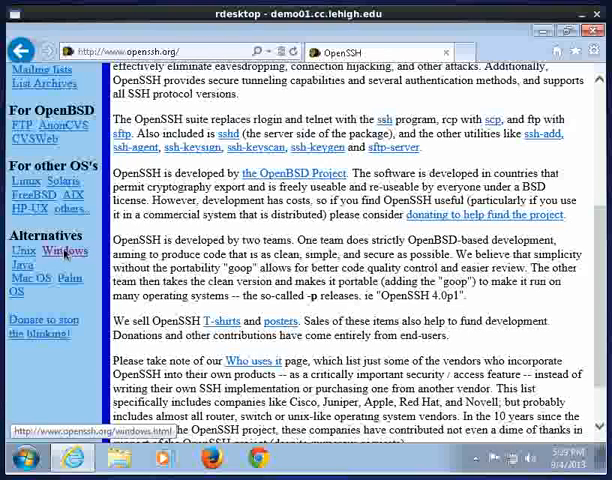
- Follow the Windows alternatives link to PuTTY's download page and scroll to the Windows binaries
{"action": "left_click", "coordinate": [59, 251]}
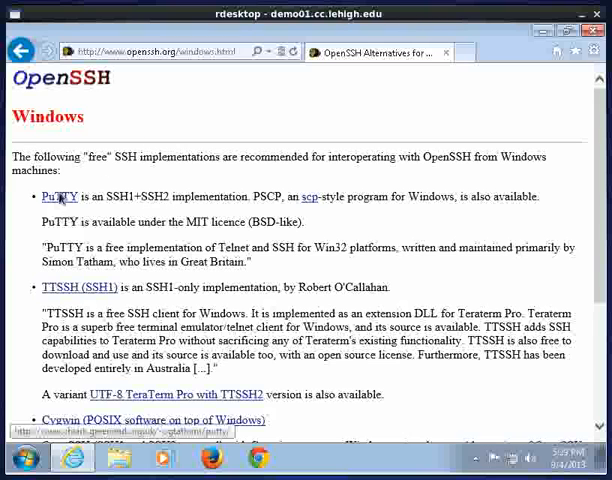
{"action": "left_click", "coordinate": [58, 196]}
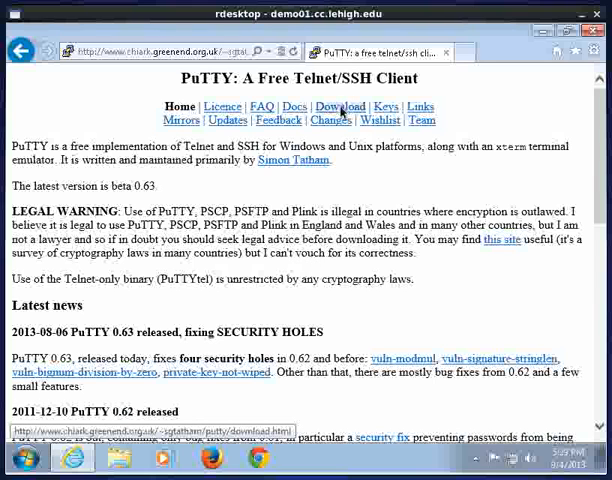
{"action": "left_click", "coordinate": [340, 107]}
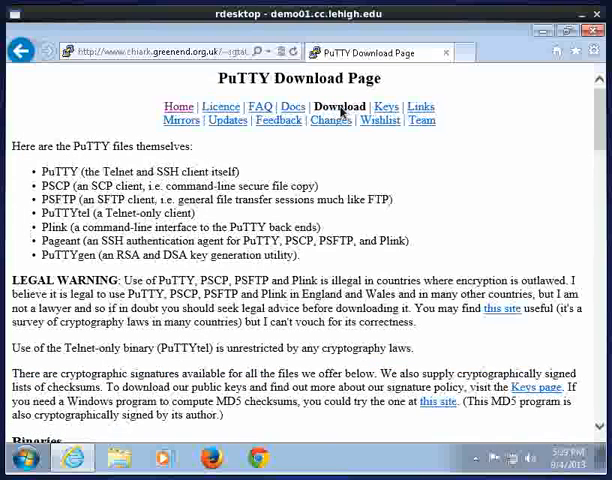
{"action": "scroll", "scroll_direction": "down", "scroll_amount": 3}
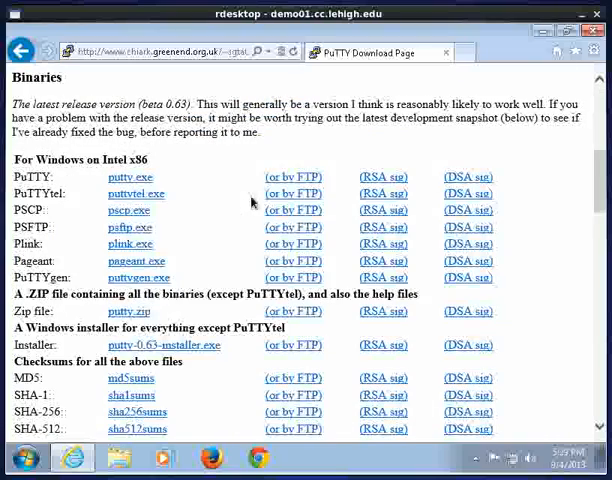
{"action": "scroll", "scroll_direction": "down", "scroll_amount": 3}
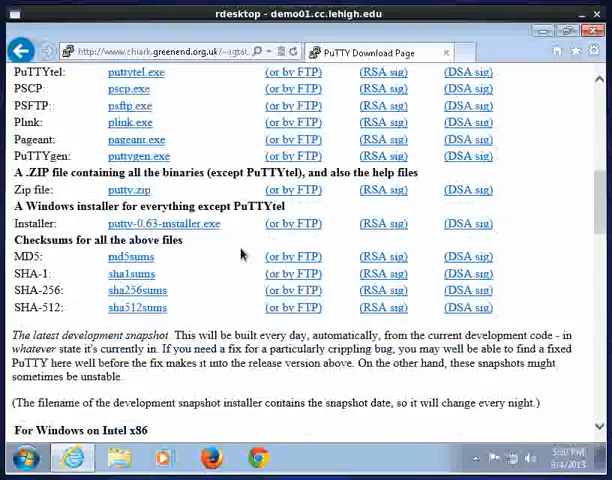
{"action": "mouse_move", "coordinate": [20, 220]}
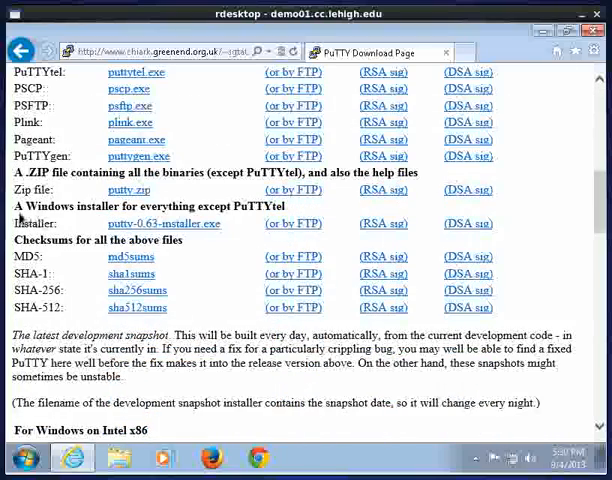
{"action": "mouse_move", "coordinate": [115, 218]}
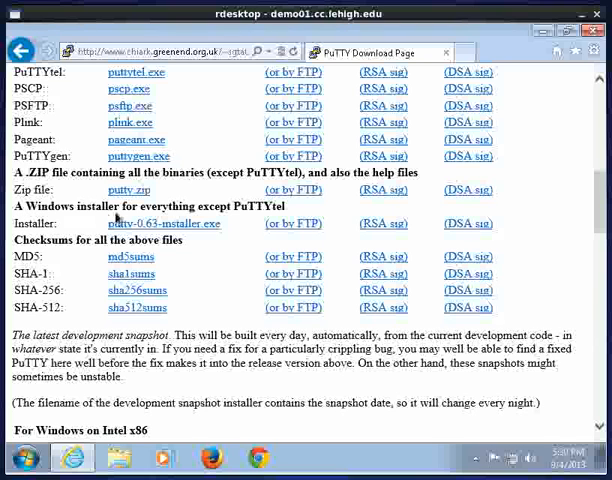
{"action": "mouse_move", "coordinate": [233, 213]}
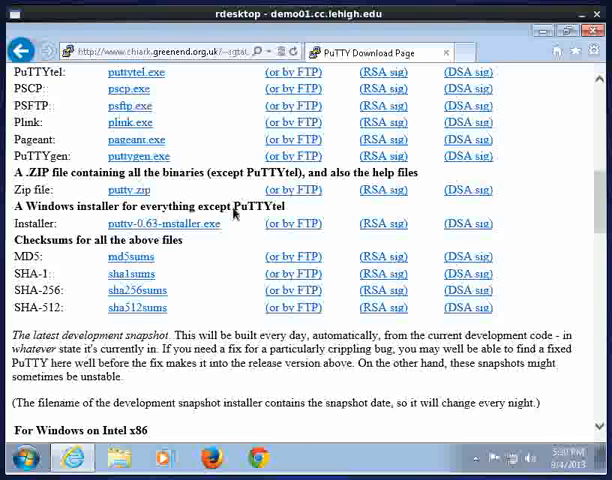
{"action": "mouse_move", "coordinate": [289, 210]}
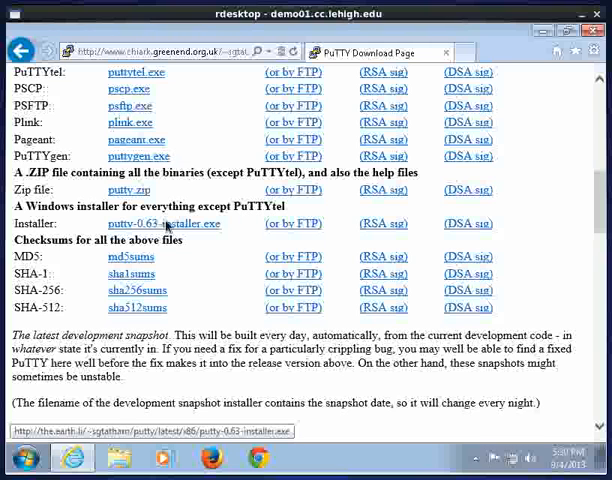
- Download putty-0.63-installer.exe and run it from the notification bar
{"action": "left_click", "coordinate": [165, 223]}
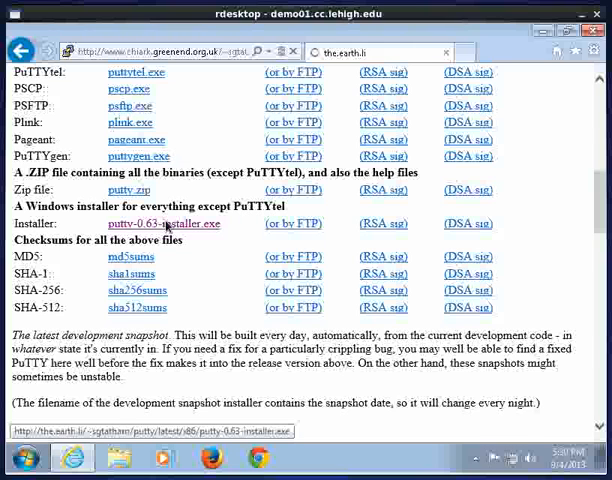
{"action": "left_click", "coordinate": [163, 223]}
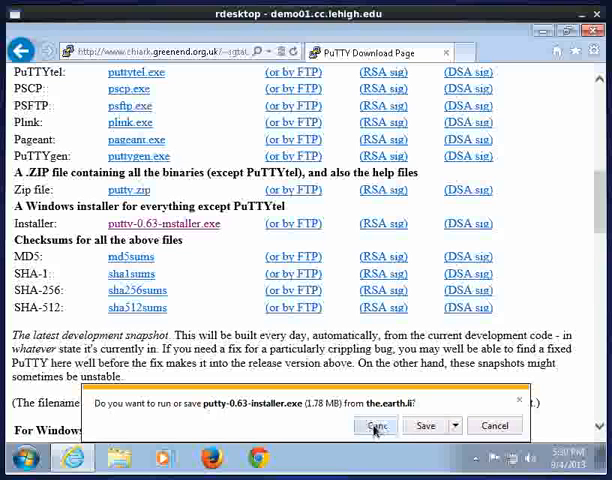
{"action": "left_click", "coordinate": [425, 425]}
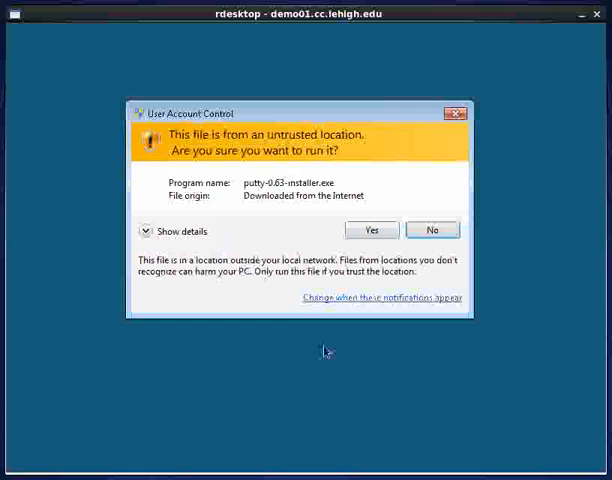
- Allow the installer and install PuTTY with default folder, Start Menu folder and tasks
{"action": "left_click", "coordinate": [371, 230]}
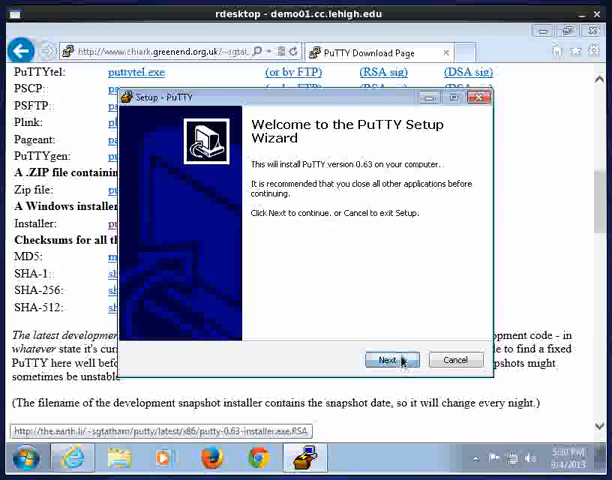
{"action": "left_click", "coordinate": [387, 359]}
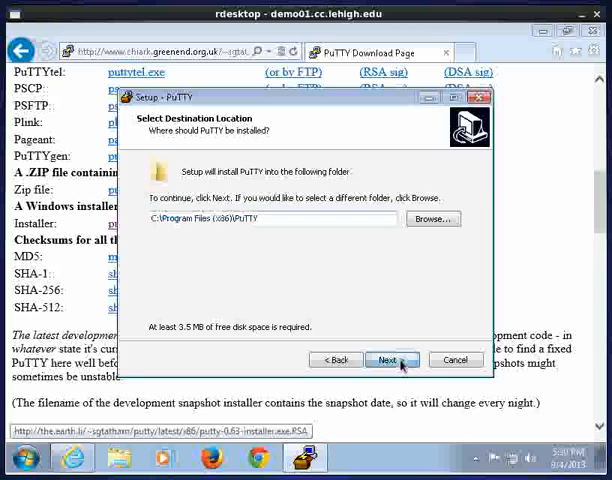
{"action": "left_click", "coordinate": [391, 359]}
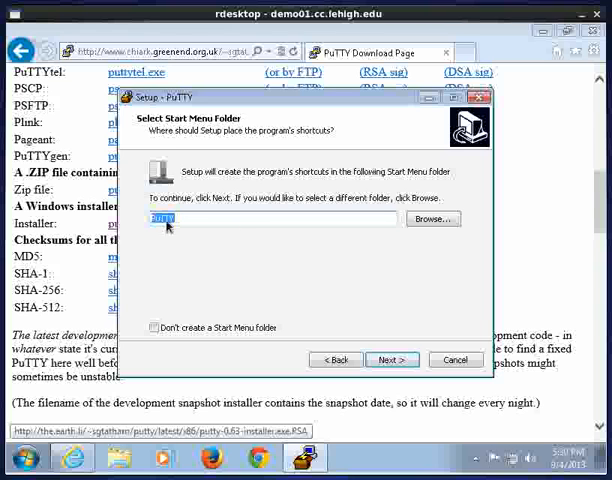
{"action": "left_click", "coordinate": [392, 359]}
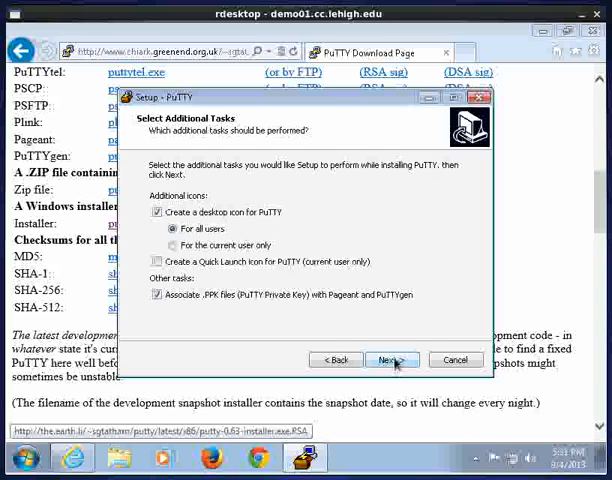
{"action": "left_click", "coordinate": [392, 359]}
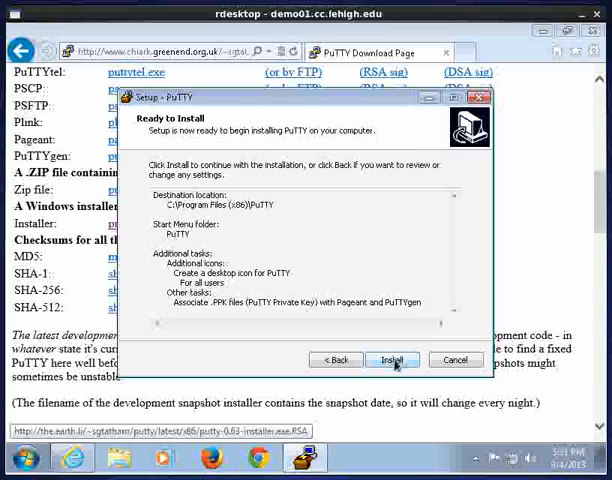
{"action": "left_click", "coordinate": [393, 359]}
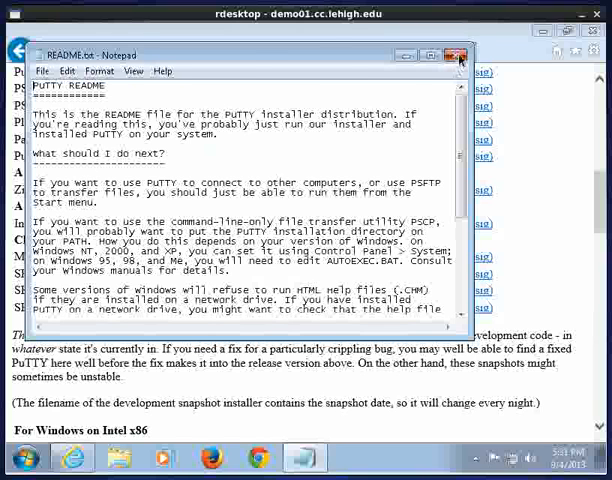
- Close the README and launch PuTTY from Start > All Programs > PuTTY
{"action": "left_click", "coordinate": [458, 55]}
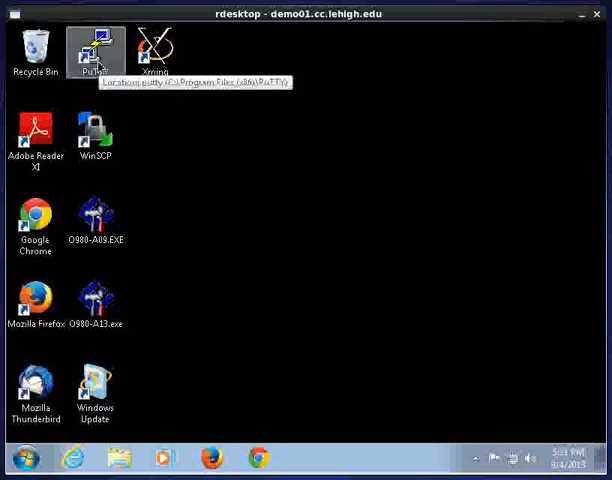
{"action": "left_click", "coordinate": [25, 458]}
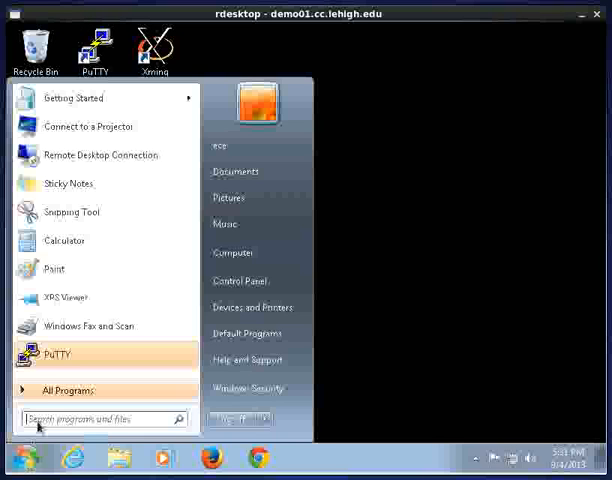
{"action": "left_click", "coordinate": [70, 390]}
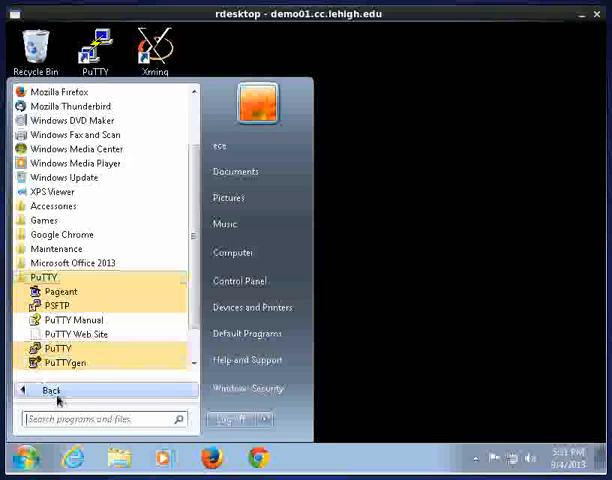
{"action": "mouse_move", "coordinate": [57, 348]}
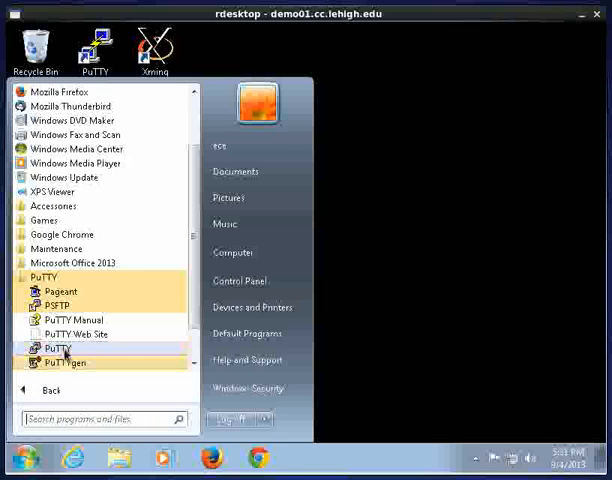
{"action": "left_click", "coordinate": [58, 348]}
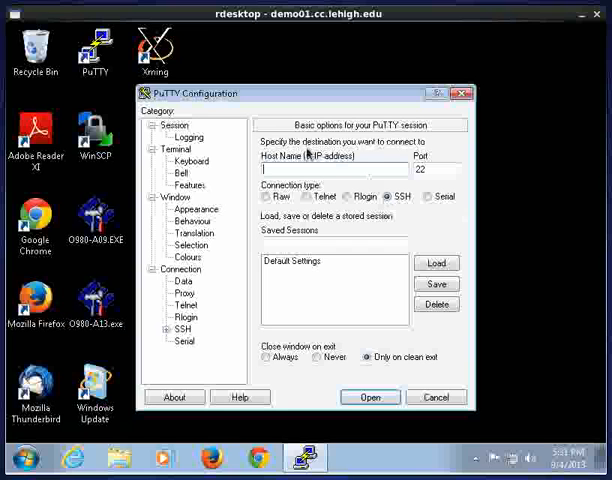
{"action": "mouse_move", "coordinate": [333, 186]}
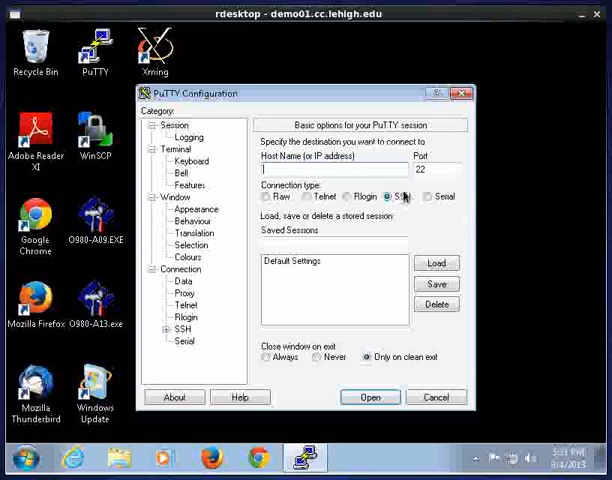
- Enter host rockhpper.cc.lehigh.edu over SSH and attempt the connection
{"action": "type", "text": "rockhopper.cc.lehig"}
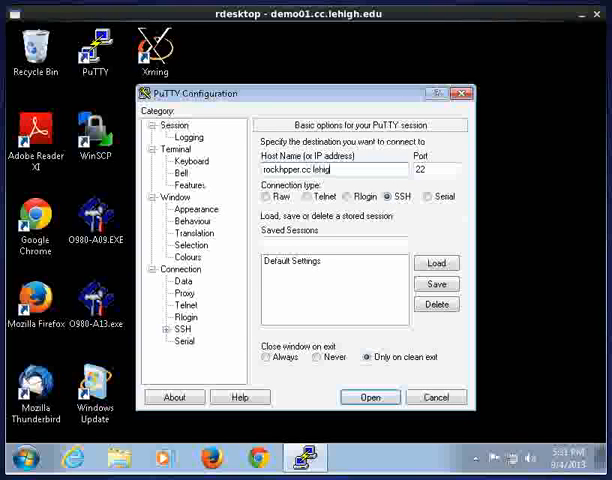
{"action": "type", "text": ".edu"}
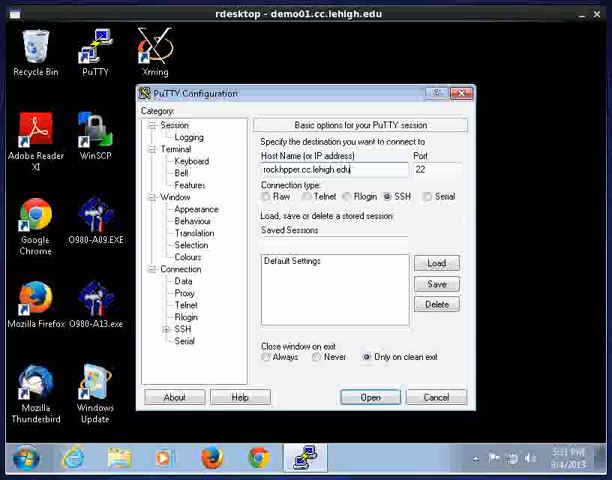
{"action": "mouse_move", "coordinate": [317, 235]}
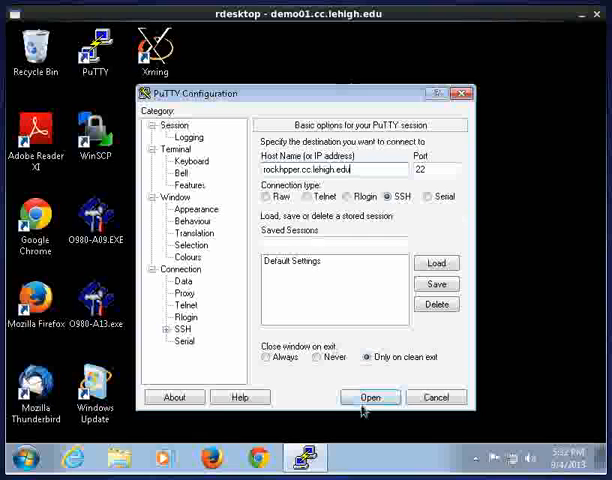
{"action": "left_click", "coordinate": [369, 397]}
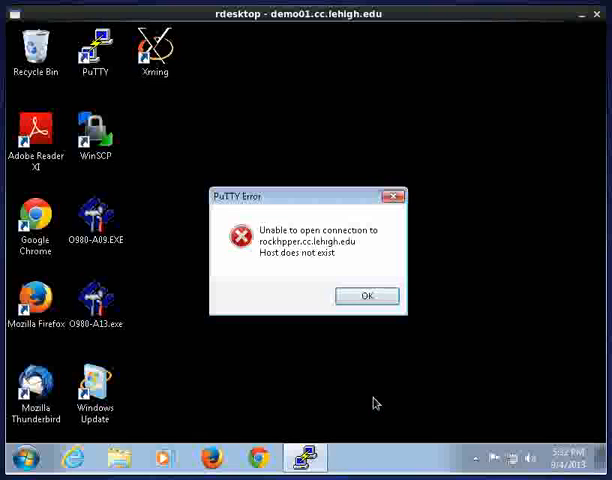
- Dismiss the host-not-found error and reopen PuTTY from its Start menu program group
{"action": "left_click", "coordinate": [366, 295]}
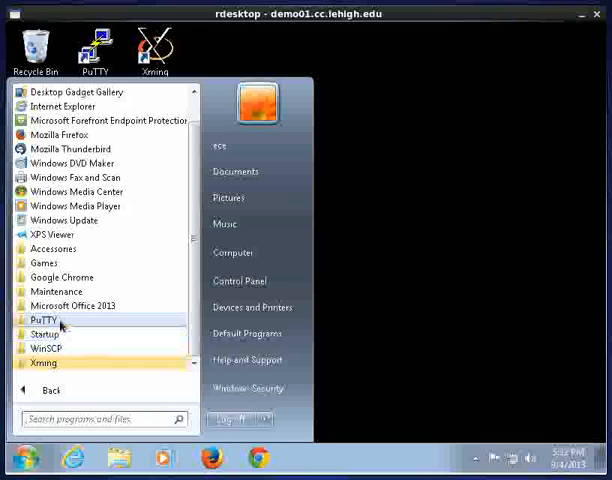
{"action": "left_click", "coordinate": [42, 320]}
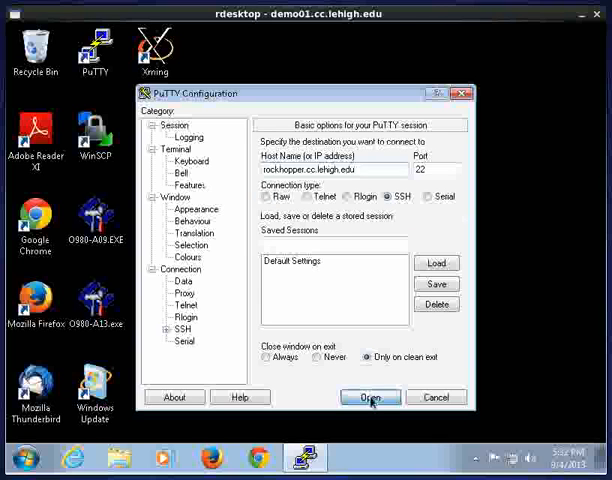
- Connect to rockhopper.cc.lehigh.edu and cache the server's host key in the Security Alert
{"action": "left_click", "coordinate": [370, 397]}
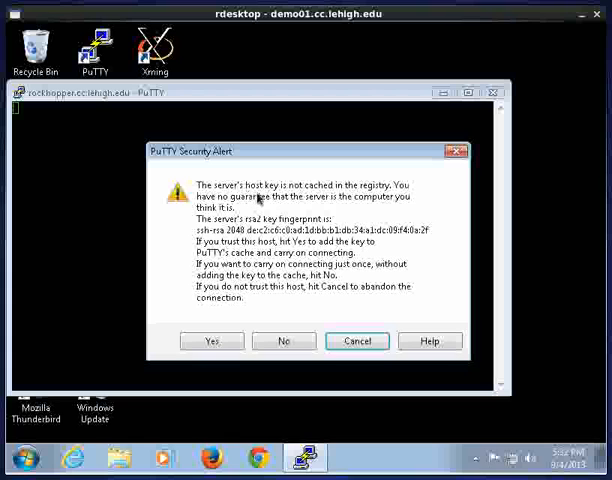
{"action": "mouse_move", "coordinate": [247, 205]}
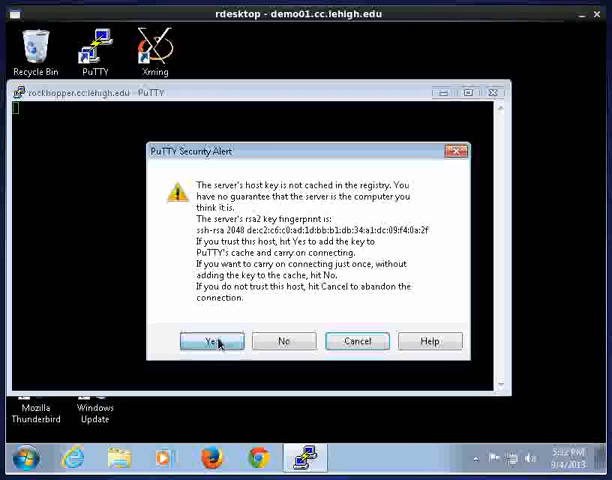
{"action": "left_click", "coordinate": [212, 341]}
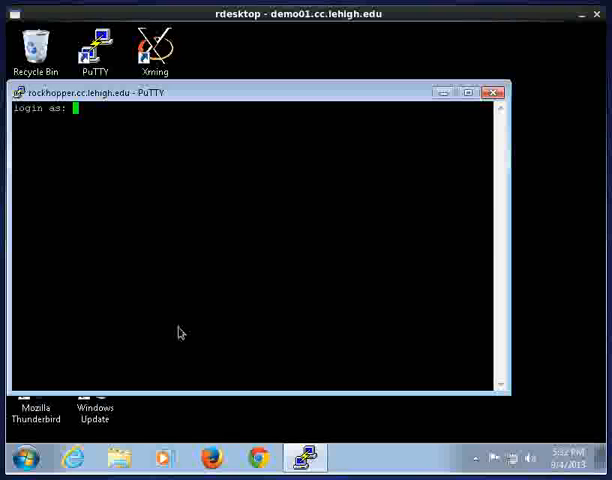
- Enter the login credentials, list the home directory with ls, then exit the session
{"action": "type", "text": "demo"}
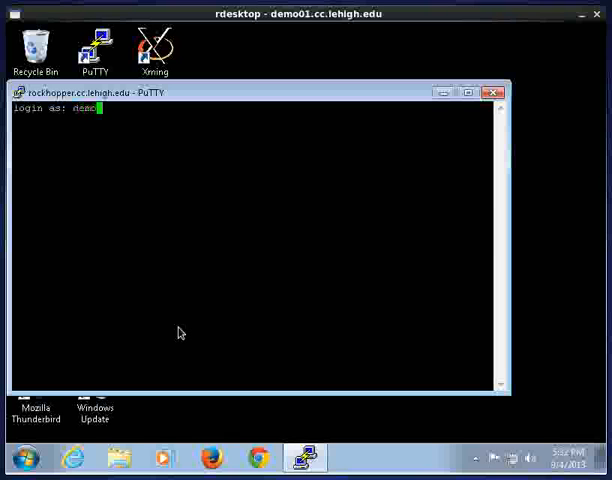
{"action": "type", "text": "user"}
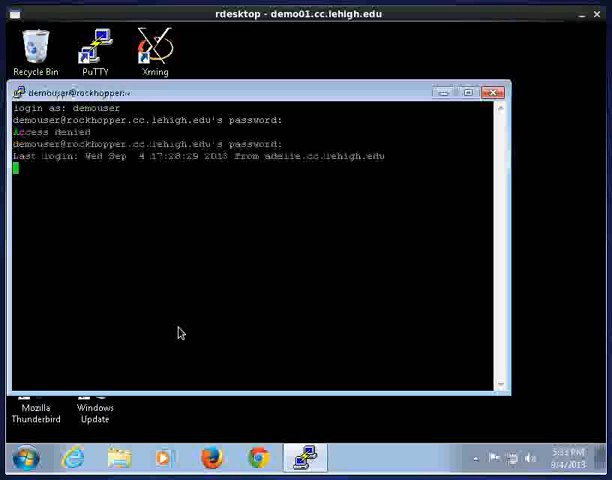
{"action": "type", "text": "ls"}
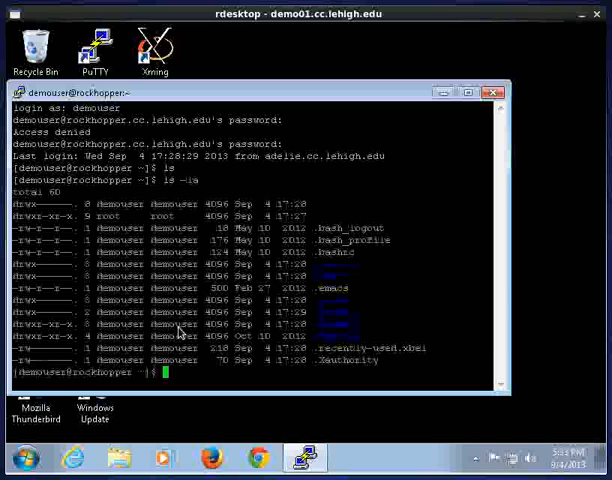
{"action": "type", "text": "exit"}
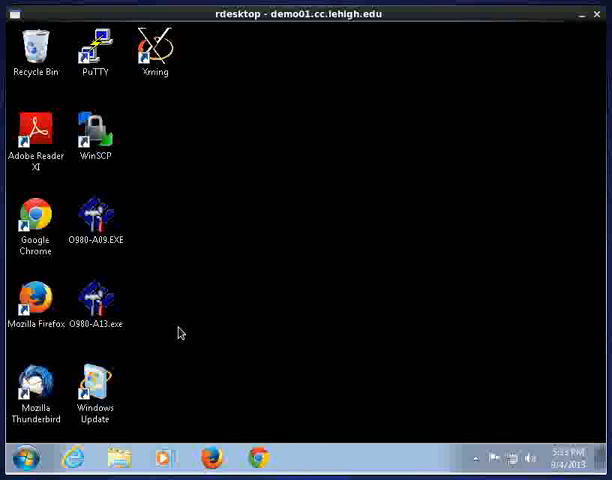
{"action": "mouse_move", "coordinate": [257, 325]}
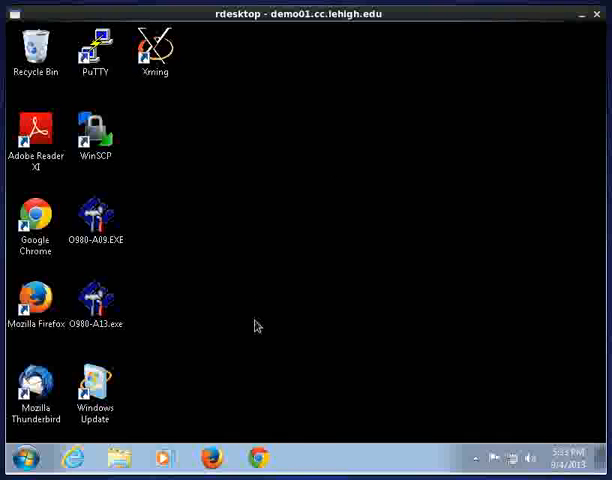
{"action": "left_click", "coordinate": [36, 300]}
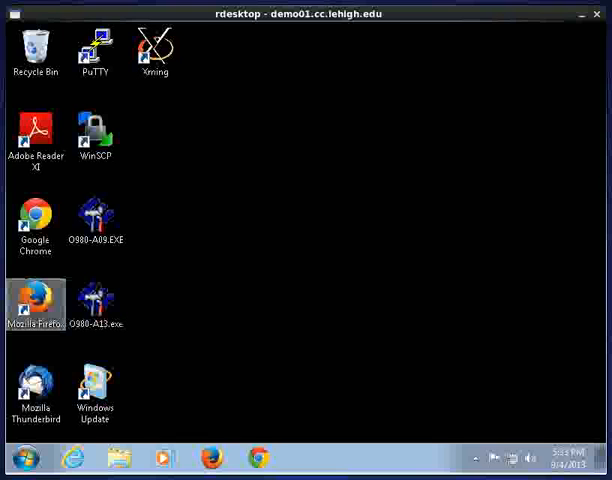
{"action": "mouse_move", "coordinate": [36, 300]}
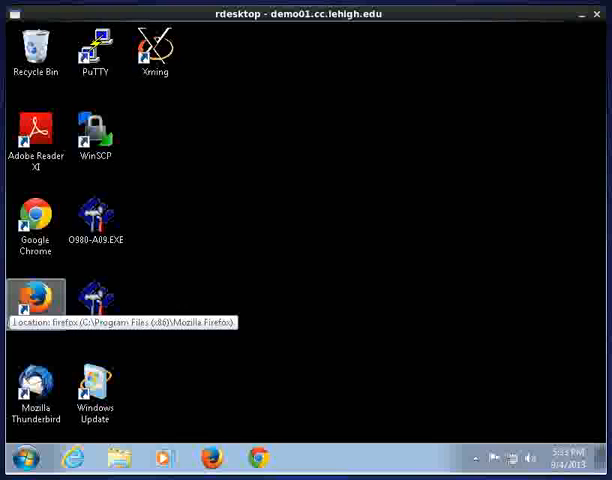